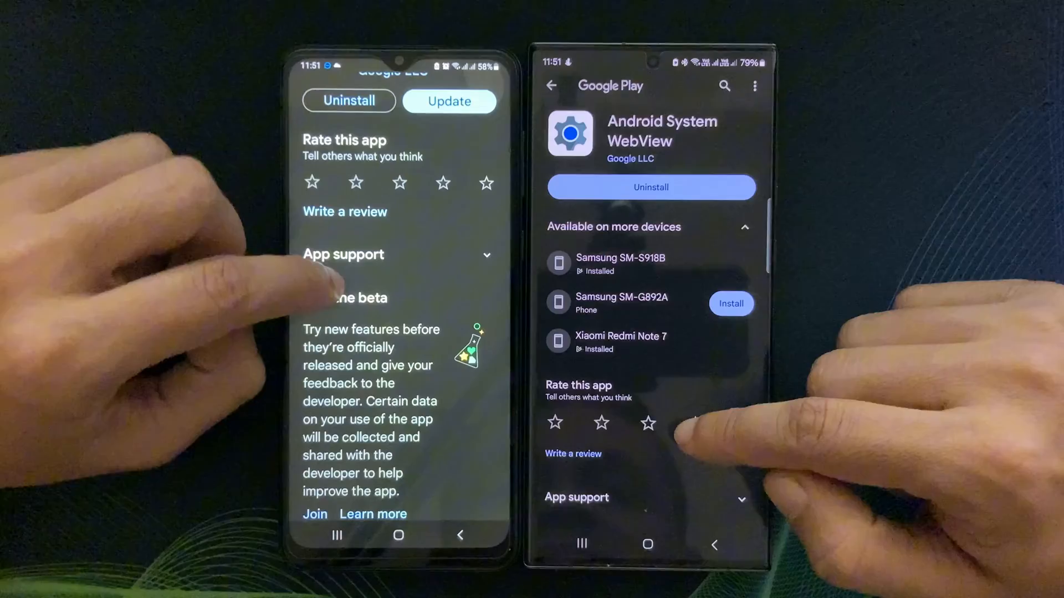
- Scroll the Android System WebView listing down to App info showing version 119.0.6045.193, updated 28 Nov 2023
{"action": "scroll", "scroll_direction": "down", "scroll_amount": 3}
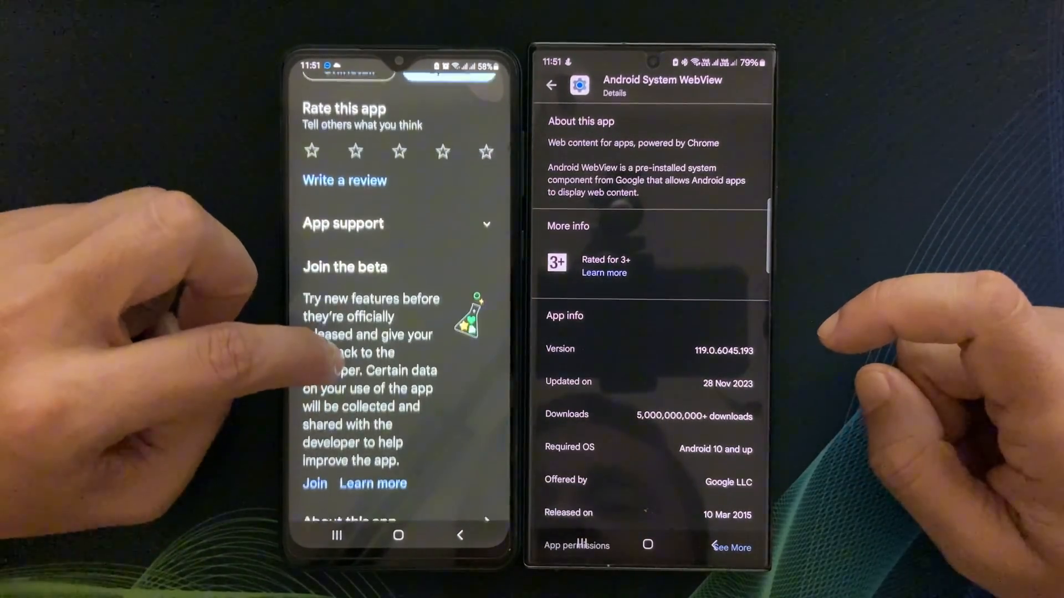
{"action": "scroll", "scroll_direction": "down", "scroll_amount": 3}
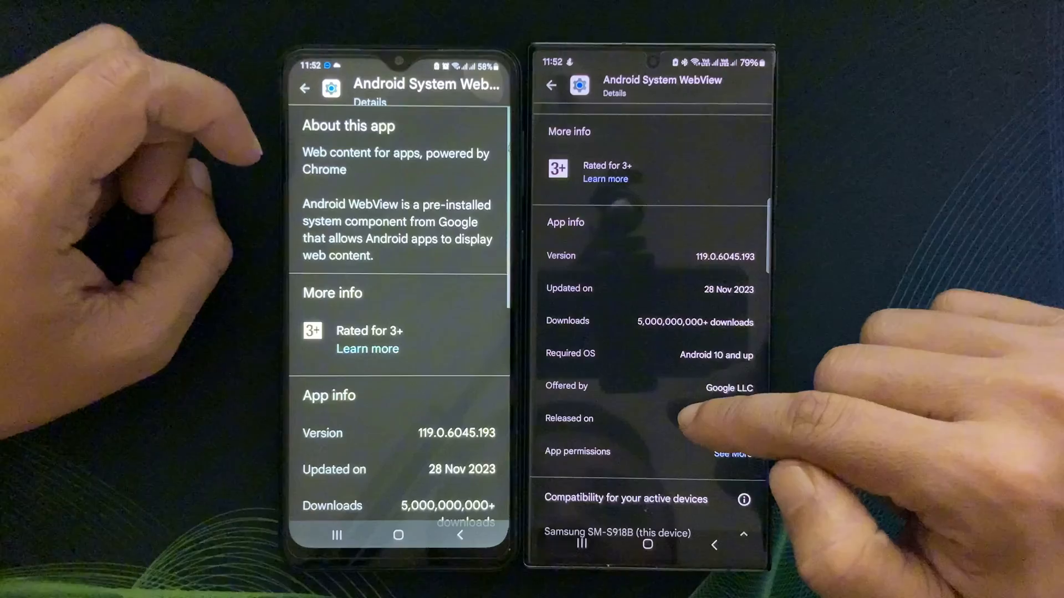
{"action": "scroll", "scroll_direction": "down", "scroll_amount": 3}
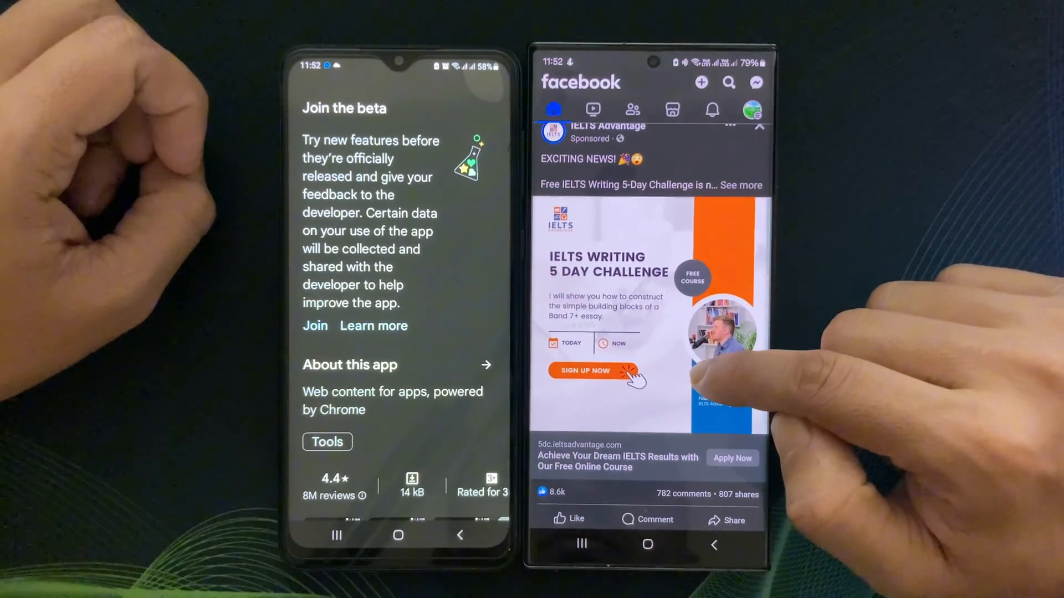
- View the IELTS Advantage free course page in Facebook's in-app browser and show its page options
{"action": "left_click", "coordinate": [585, 370]}
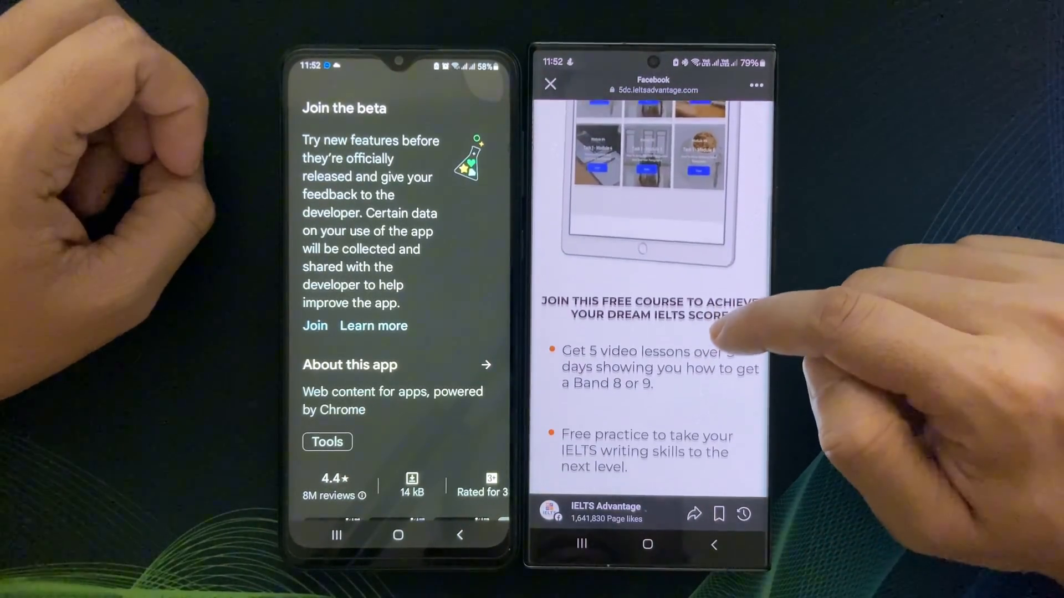
{"action": "scroll", "scroll_direction": "up", "scroll_amount": 3}
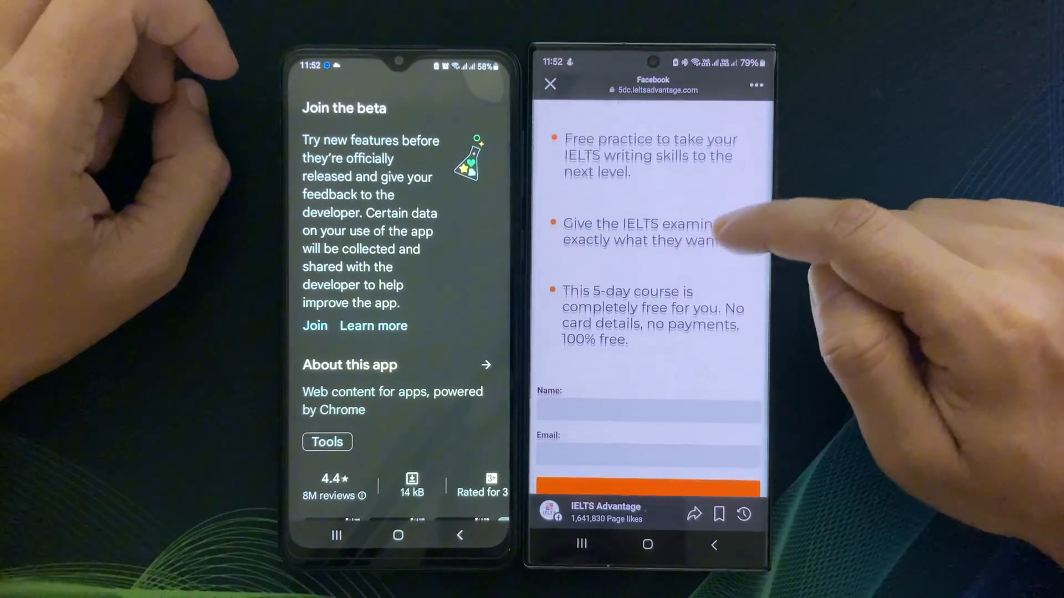
{"action": "scroll", "scroll_direction": "down", "scroll_amount": 3}
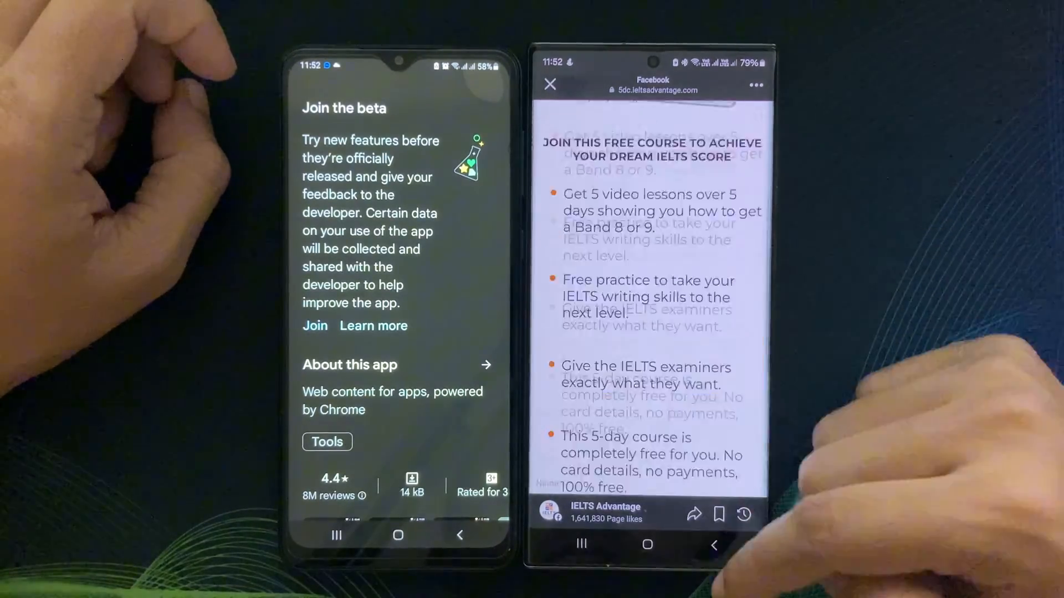
{"action": "left_click", "coordinate": [753, 86]}
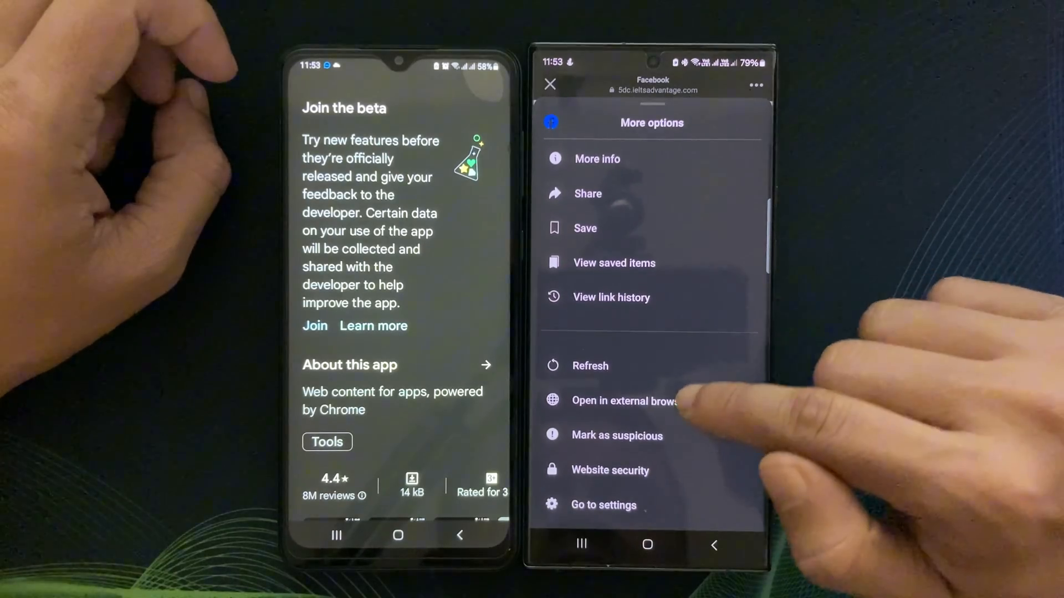
{"action": "left_click", "coordinate": [624, 401]}
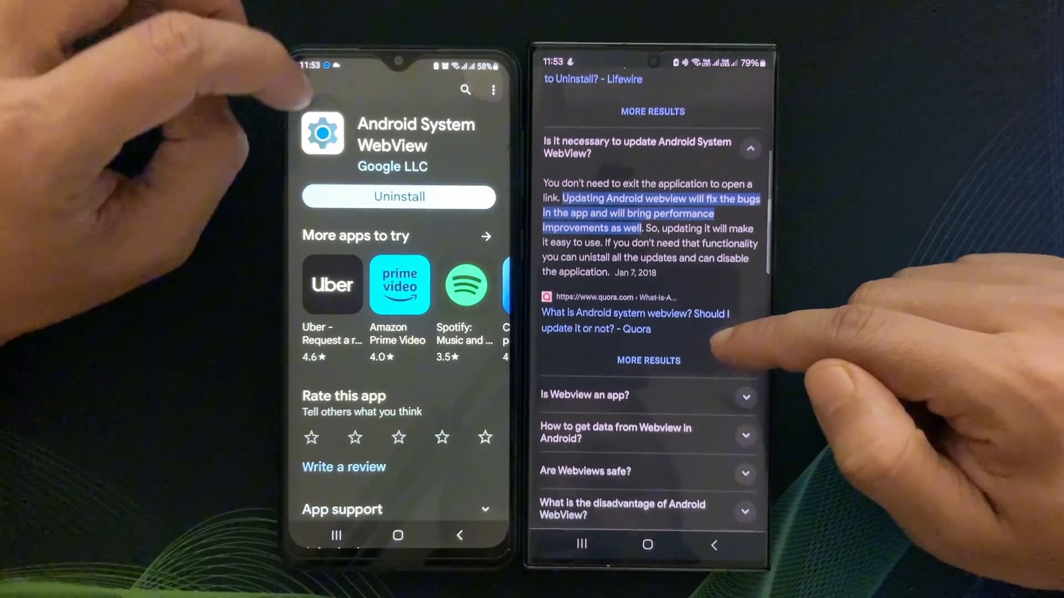
- Expand 'How to get data from Webview in Android?' and scroll through the safety, speed and building answers
{"action": "scroll", "scroll_direction": "up", "scroll_amount": 3}
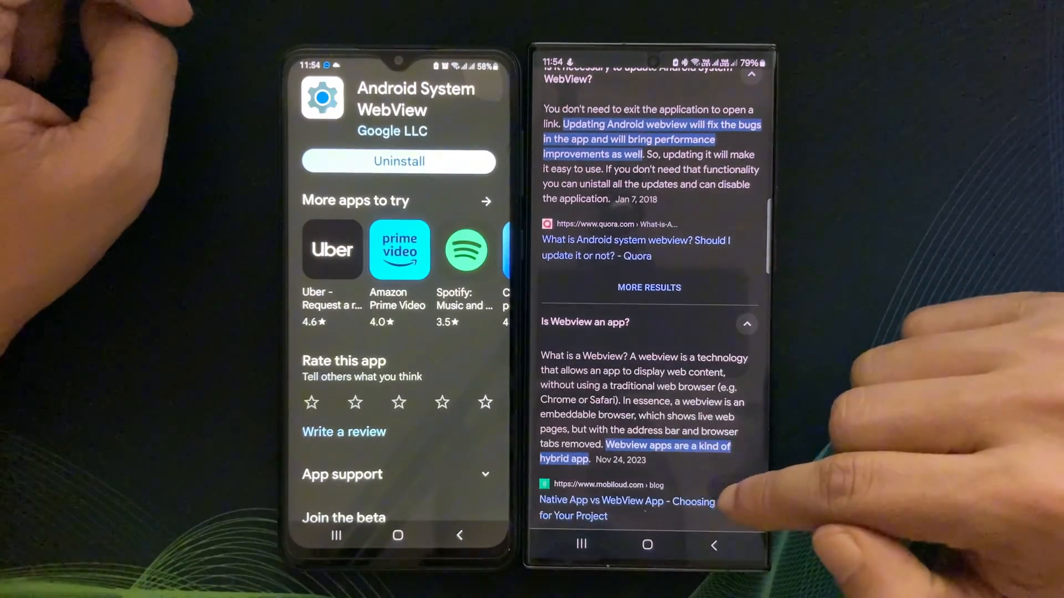
{"action": "scroll", "scroll_direction": "up", "scroll_amount": 3}
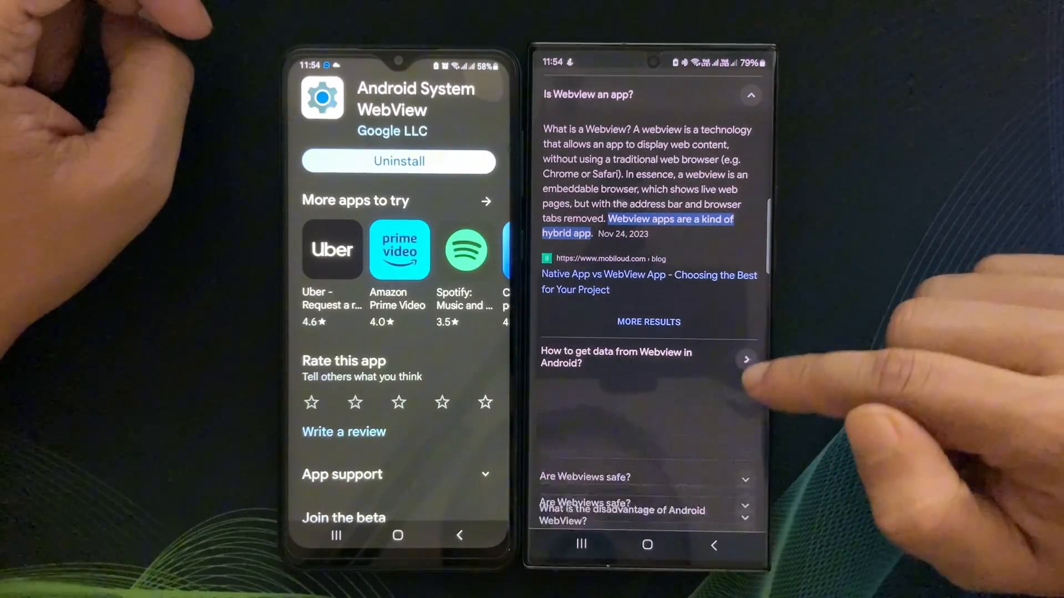
{"action": "left_click", "coordinate": [745, 359]}
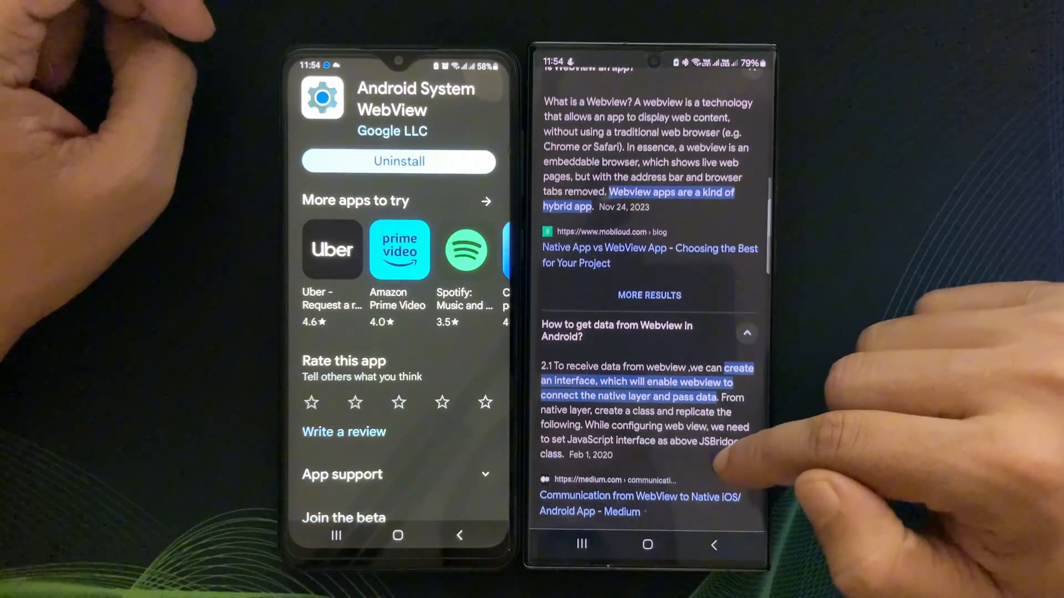
{"action": "scroll", "scroll_direction": "up", "scroll_amount": 3}
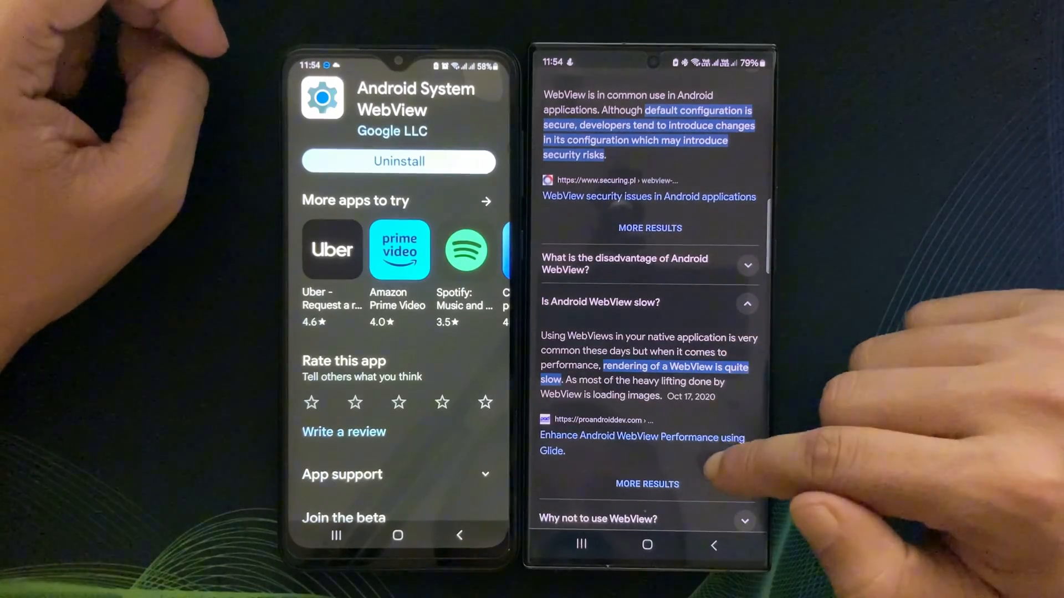
{"action": "scroll", "scroll_direction": "up", "scroll_amount": 3}
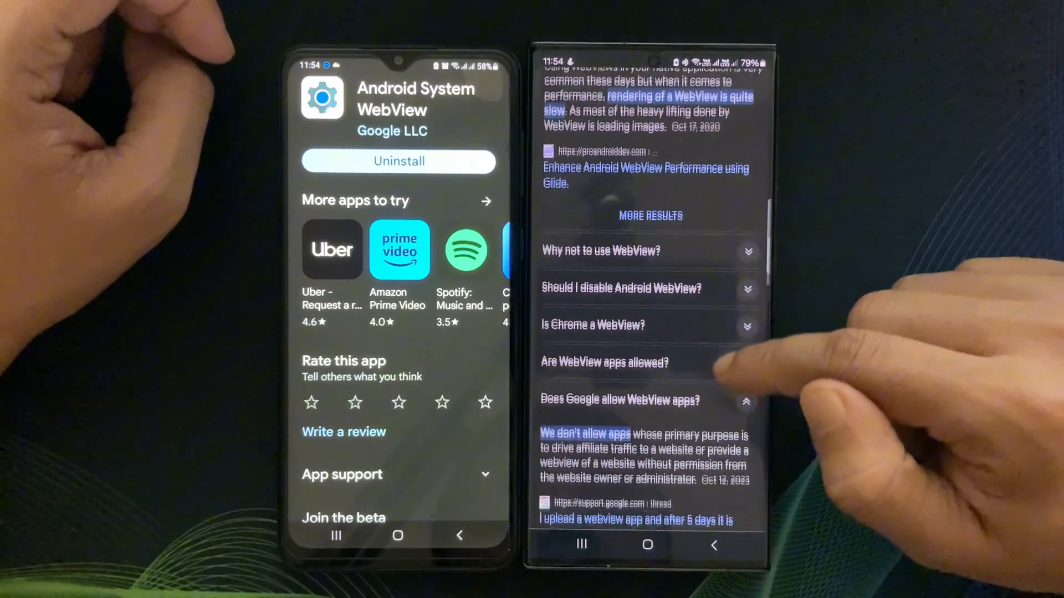
{"action": "scroll", "scroll_direction": "up", "scroll_amount": 3}
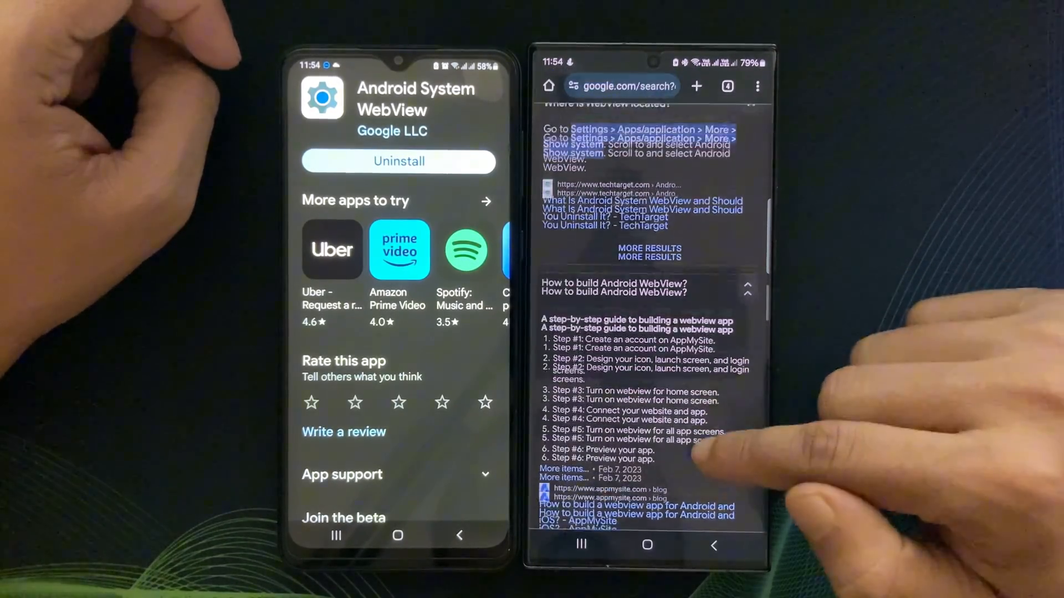
- Scroll the Chrome results through 'Should I disable Android WebView?' and 'Are WebView apps allowed?' answers
{"action": "scroll", "scroll_direction": "up", "scroll_amount": 3}
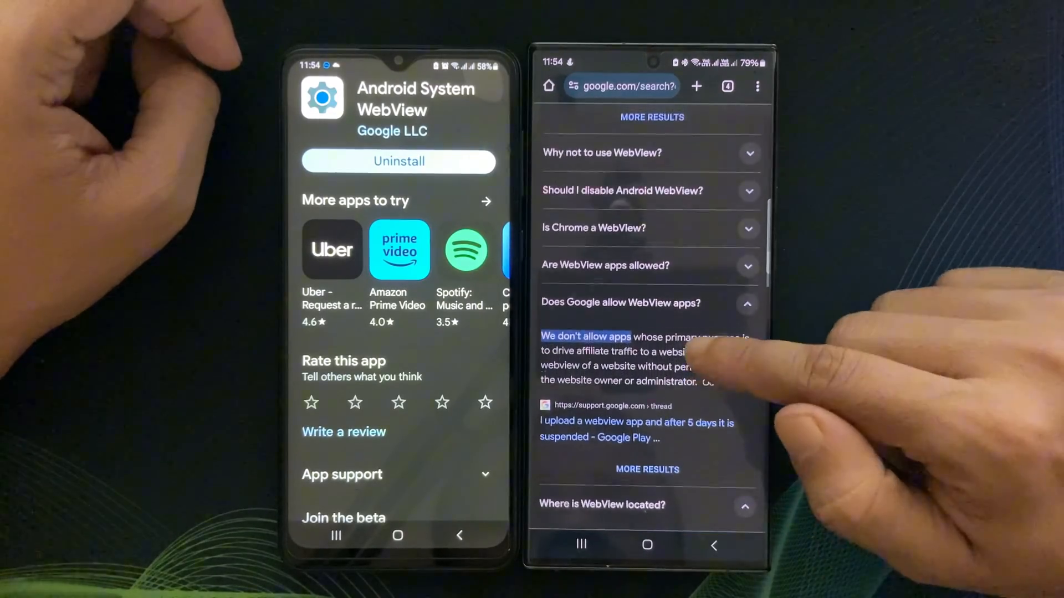
{"action": "scroll", "scroll_direction": "up", "scroll_amount": 3}
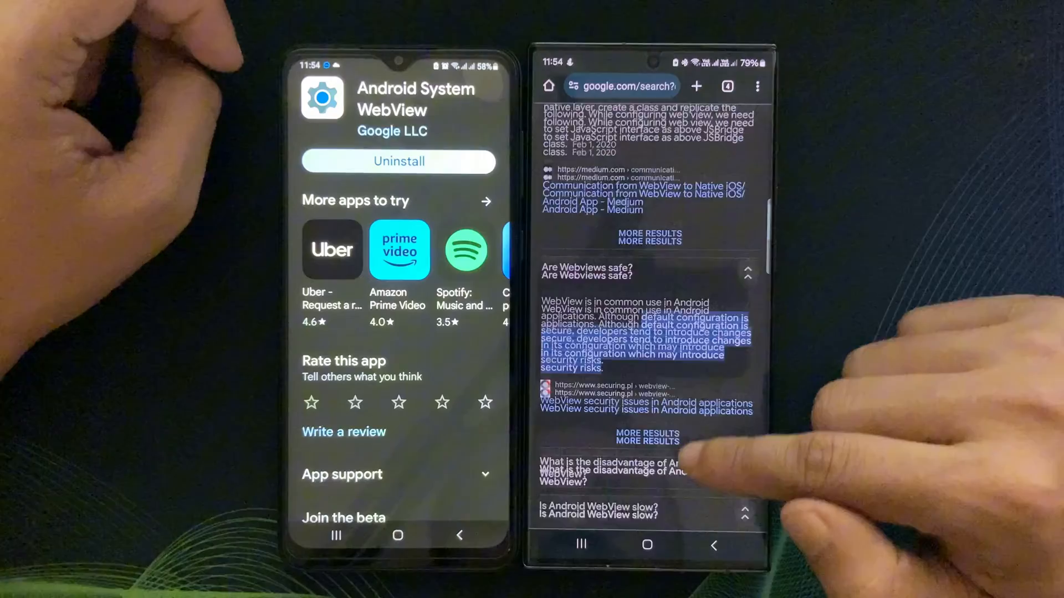
{"action": "scroll", "scroll_direction": "up", "scroll_amount": 3}
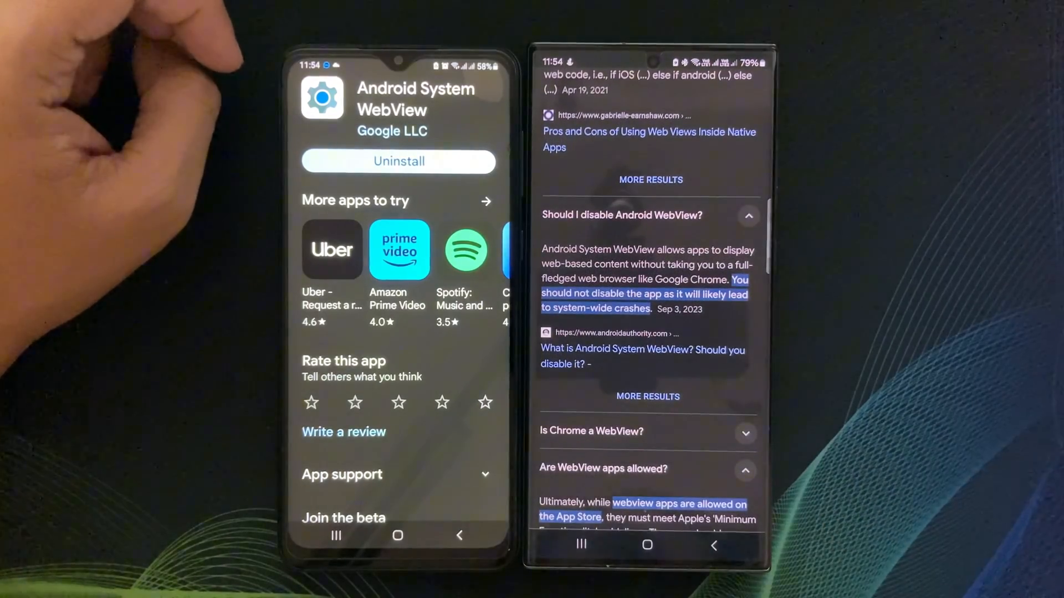
{"action": "scroll", "scroll_direction": "up", "scroll_amount": 3}
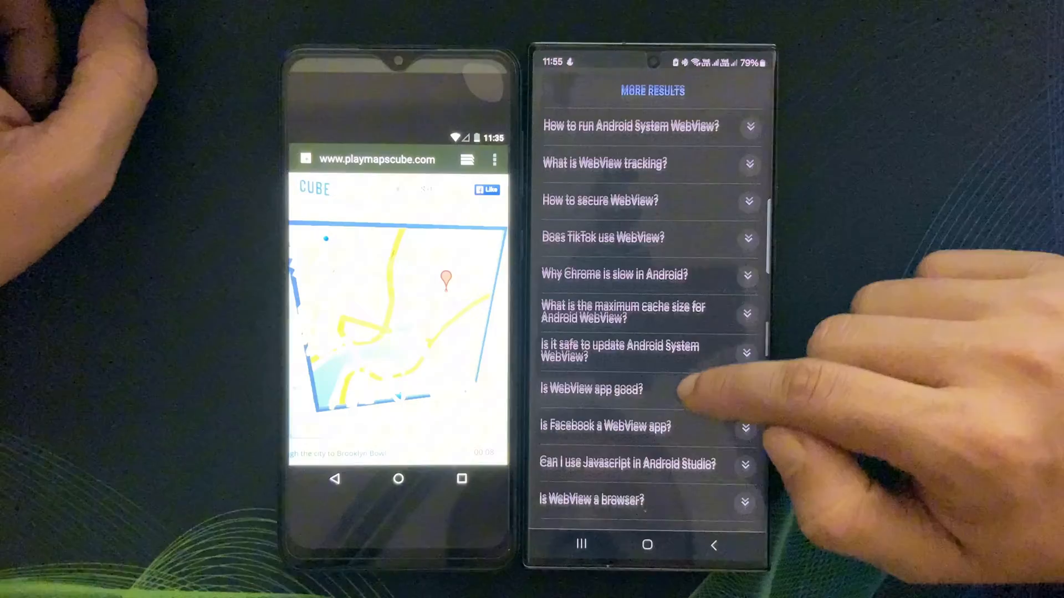
{"action": "scroll", "scroll_direction": "up", "scroll_amount": 3}
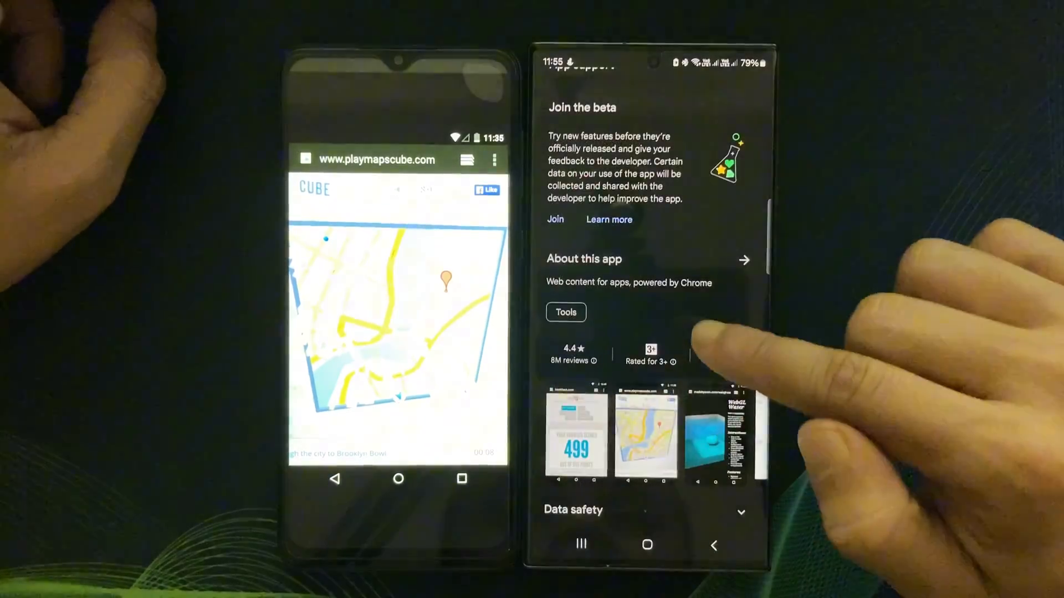
{"action": "scroll", "scroll_direction": "up", "scroll_amount": 3}
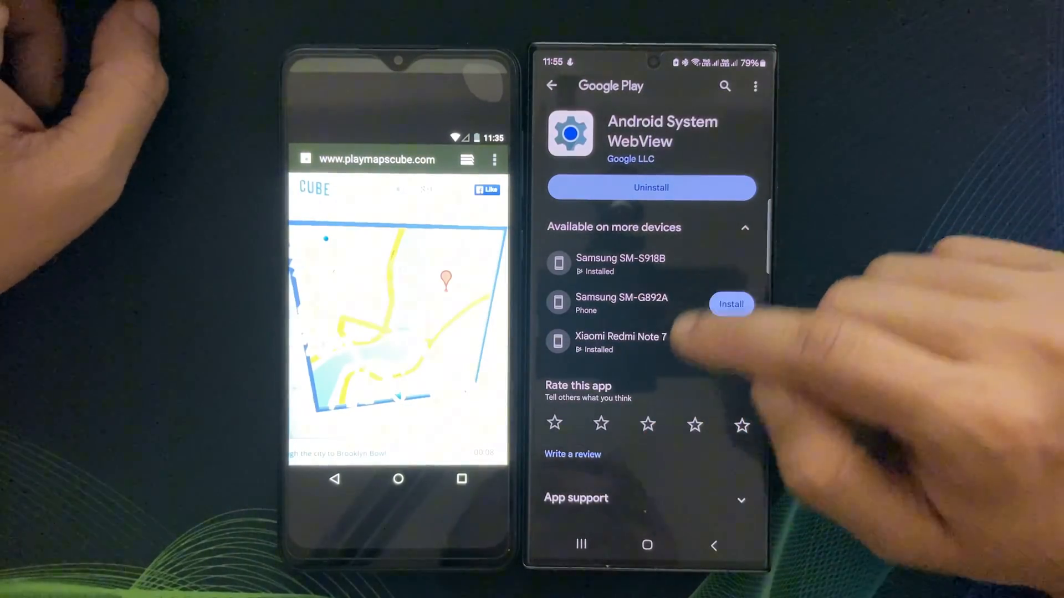
{"action": "scroll", "scroll_direction": "down", "scroll_amount": 3}
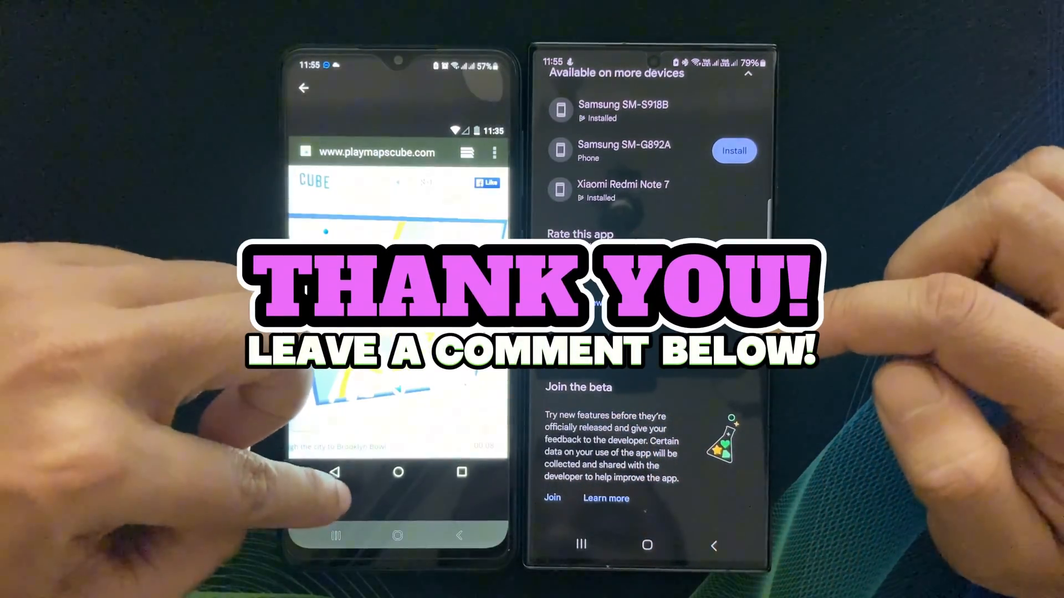
{"action": "scroll", "scroll_direction": "down", "scroll_amount": 3}
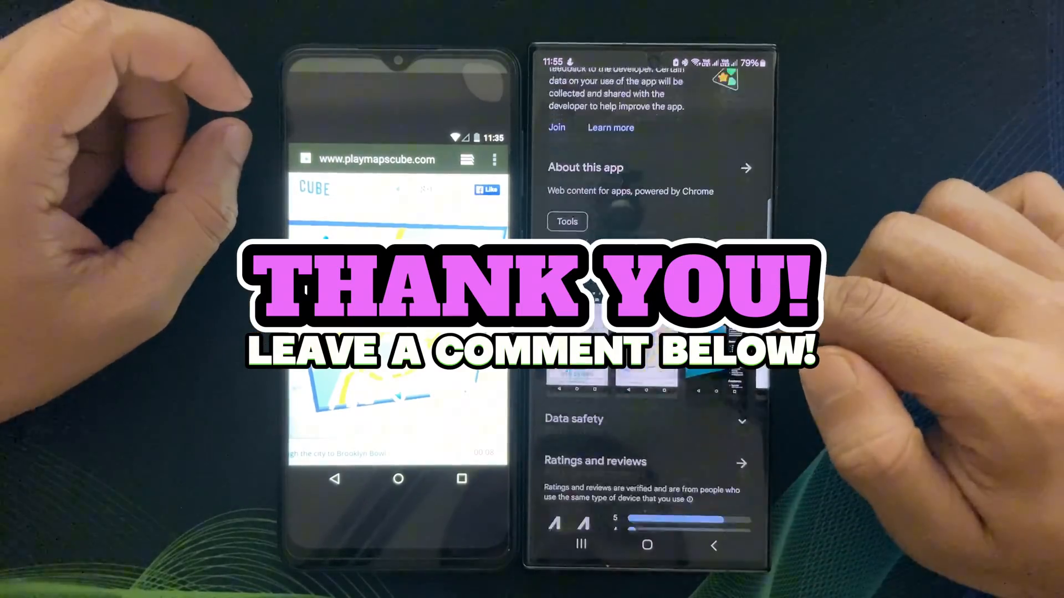
{"action": "scroll", "scroll_direction": "down", "scroll_amount": 3}
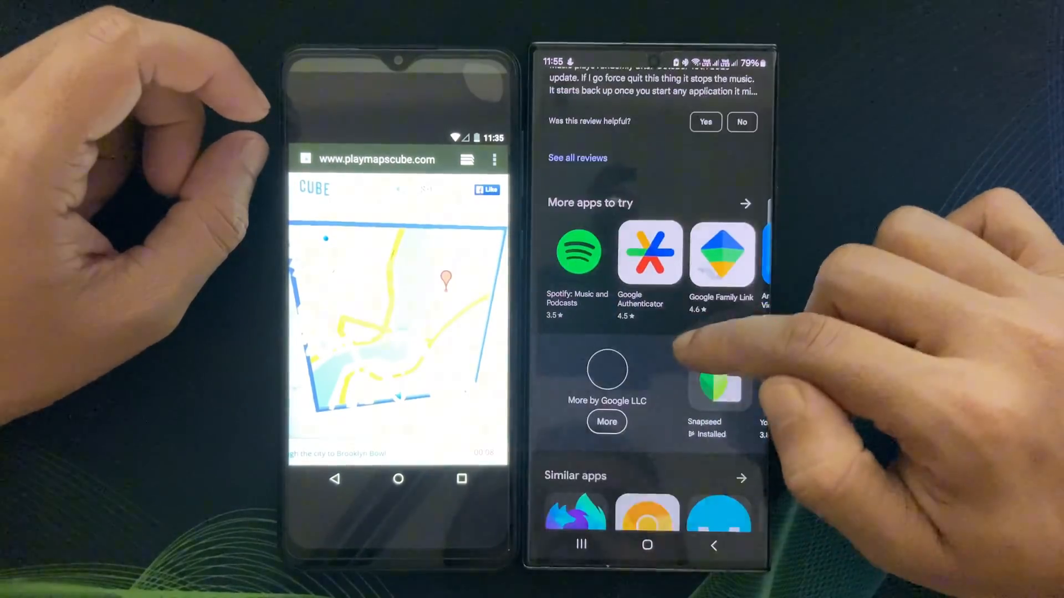